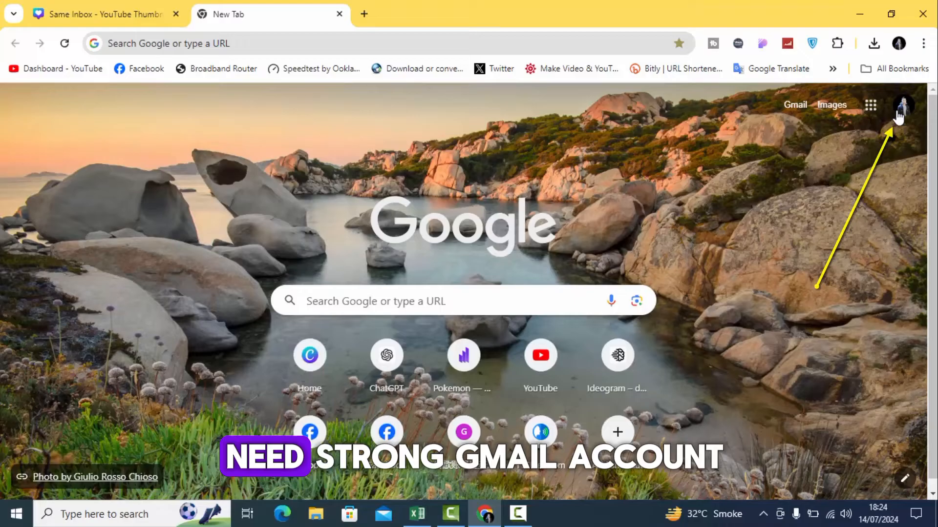
View the signed-in Google account from the profile avatar, then start a new-tab search.
left_click(904, 105)
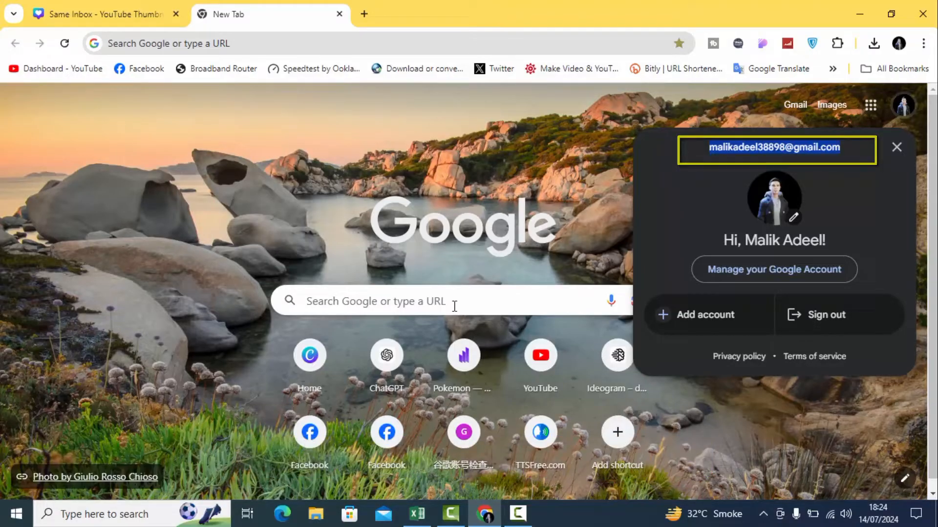
left_click(449, 301)
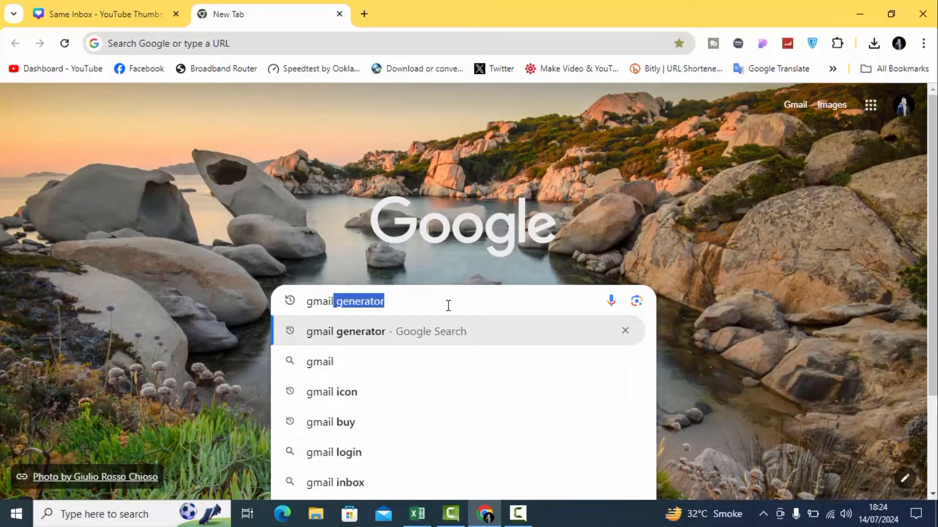
Search Google for 'gmail generator' and choose the Mailmeteor Gmail Generator result.
left_click(445, 300)
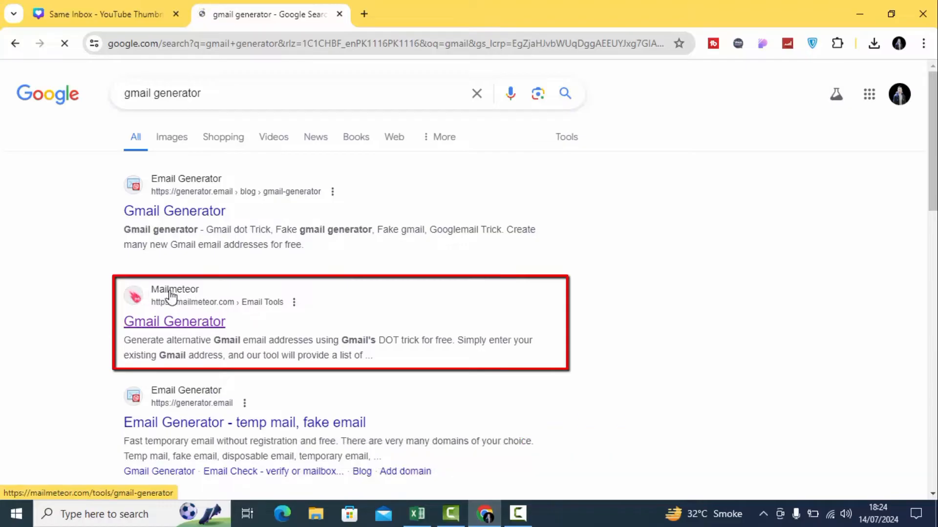
left_click(174, 322)
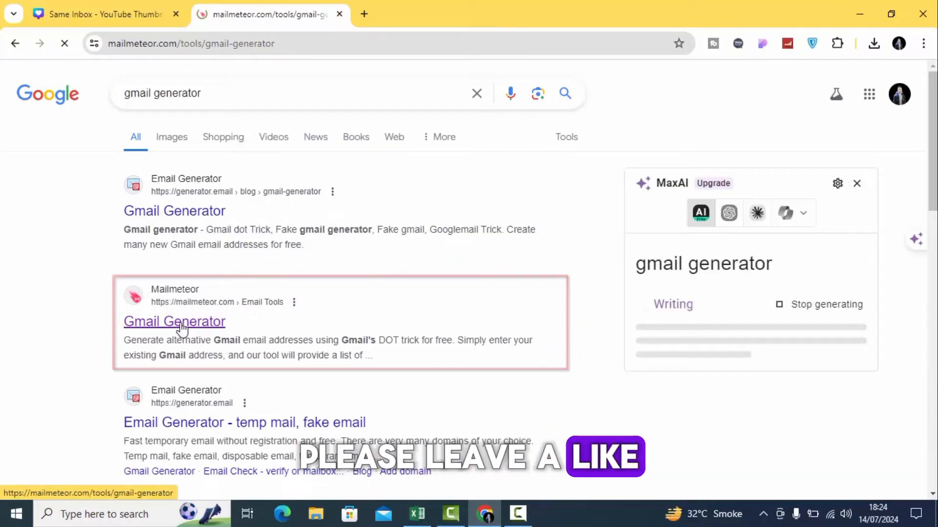
left_click(174, 321)
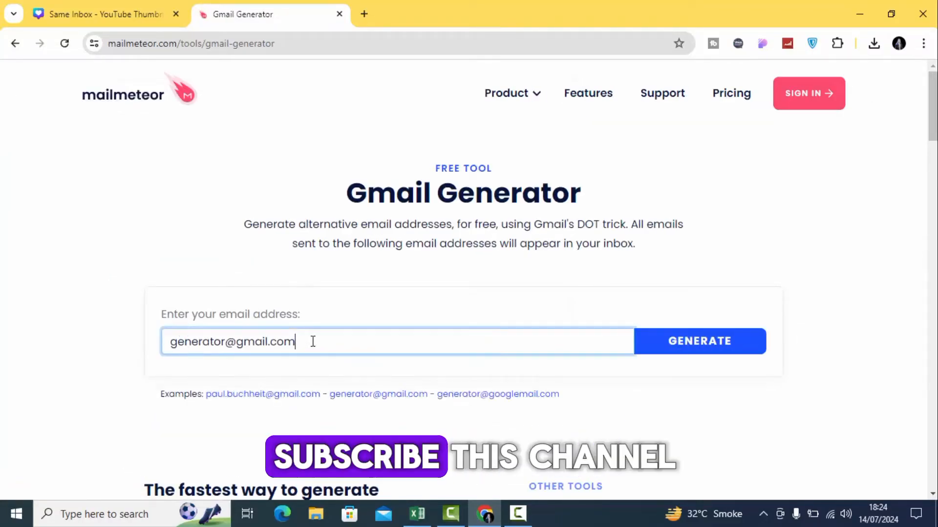
double_click(231, 342)
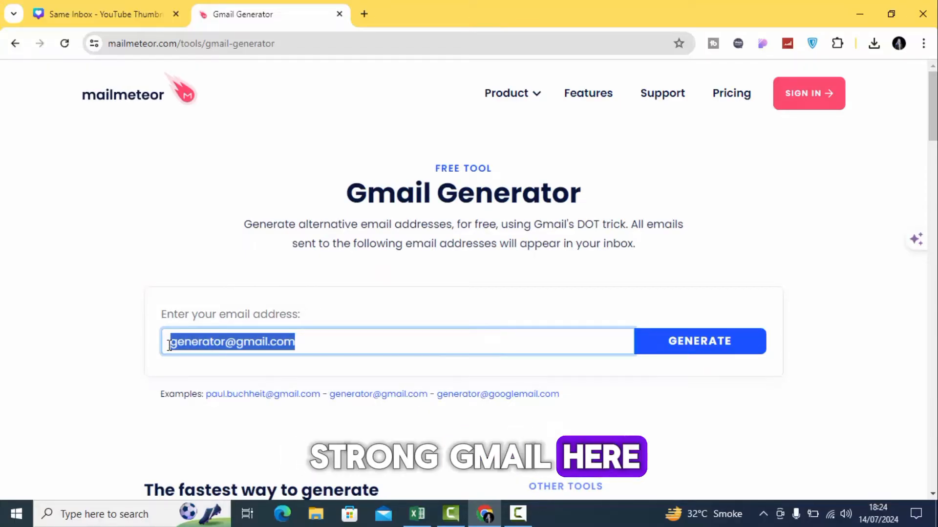
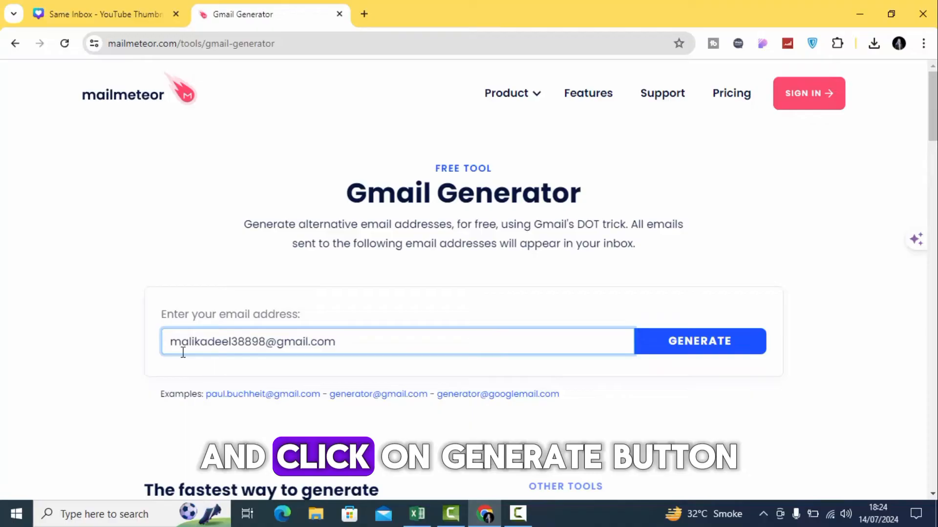
left_click(698, 341)
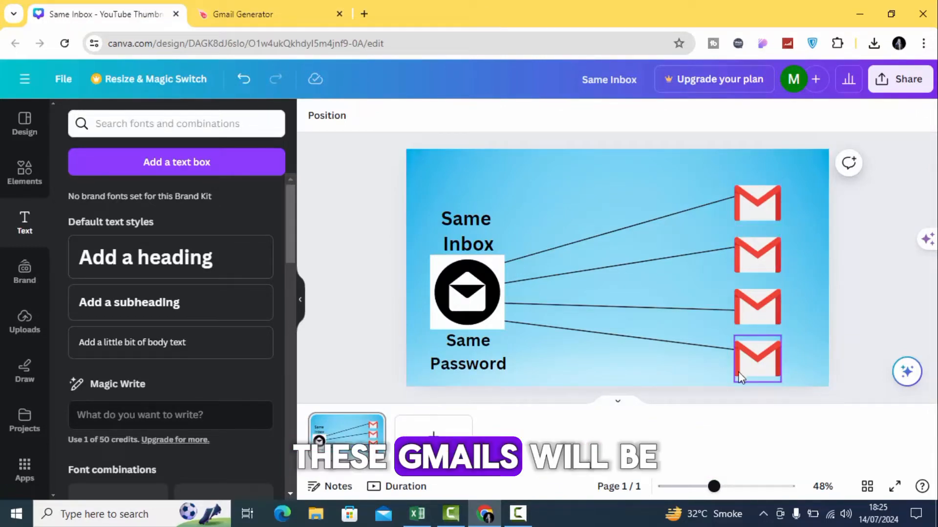
Review the Same Inbox diagram in Canva, then return to the generated alias list in Mailmeteor.
left_click(467, 231)
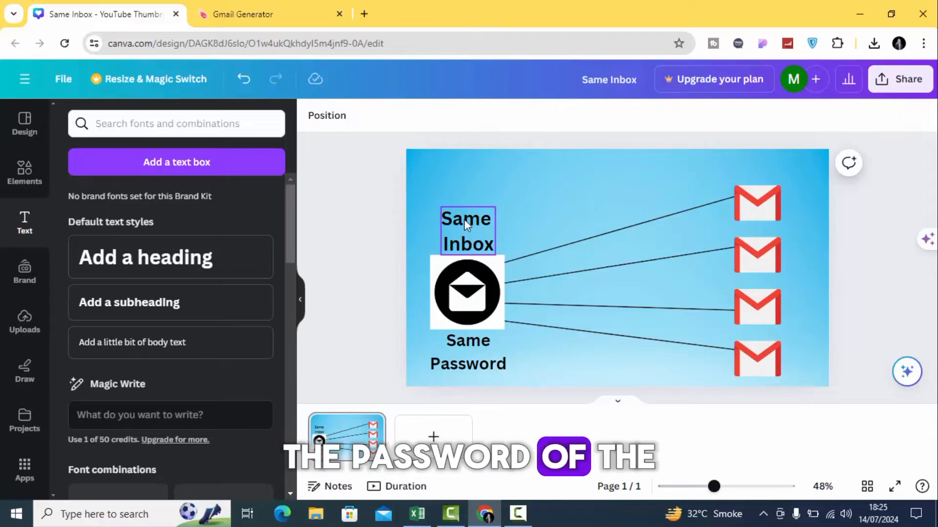
left_click(757, 308)
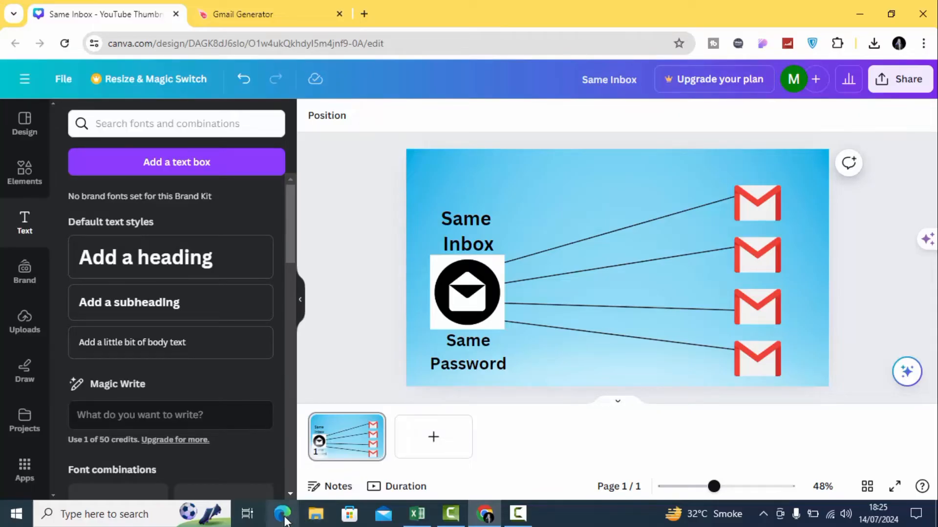
left_click(243, 14)
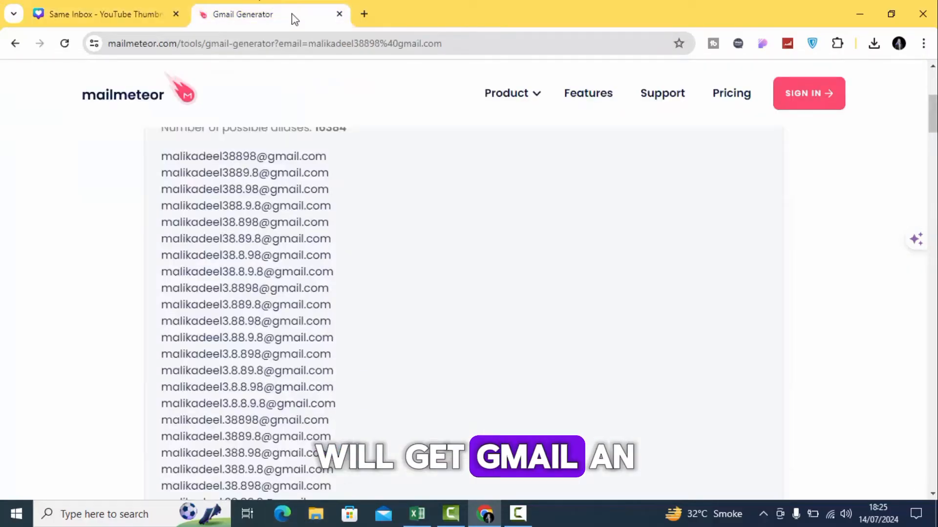
Search Google for 'temp mail' in a fresh browser tab.
left_click(363, 14)
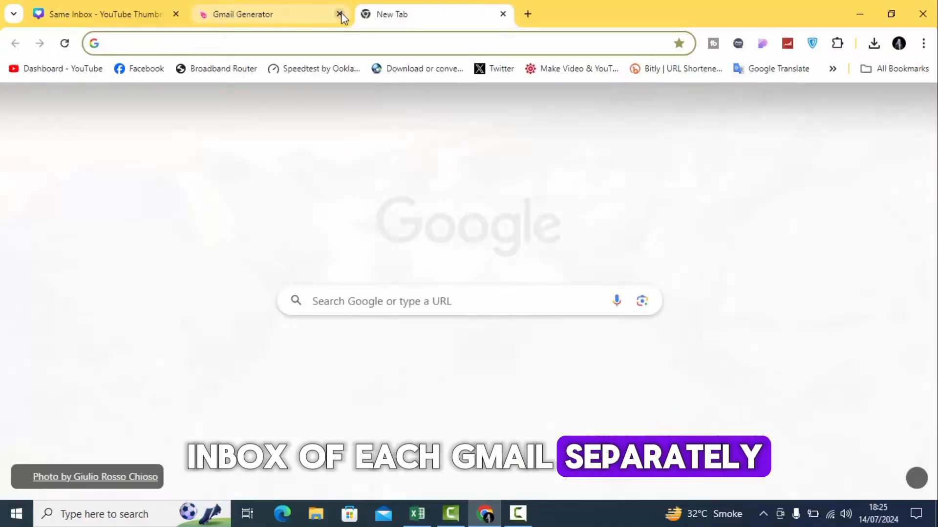
left_click(380, 300)
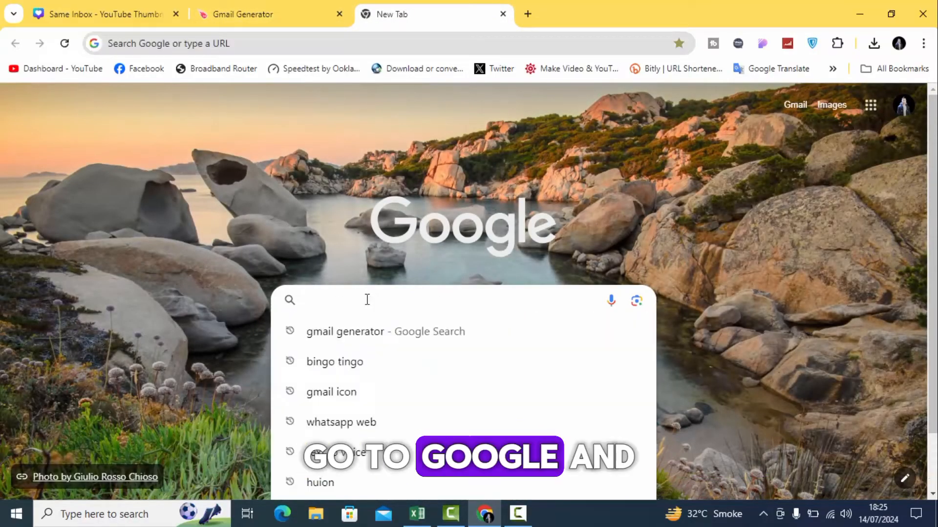
type("temp mail")
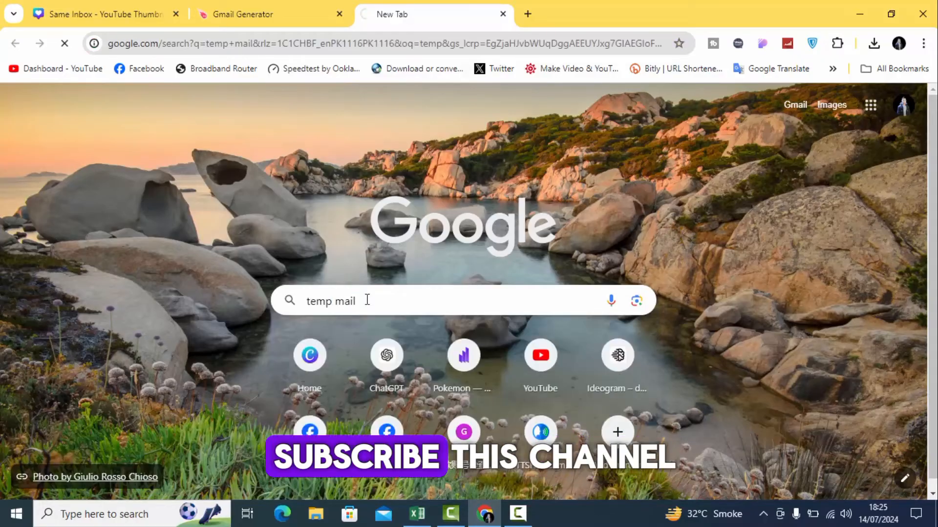
key("Enter")
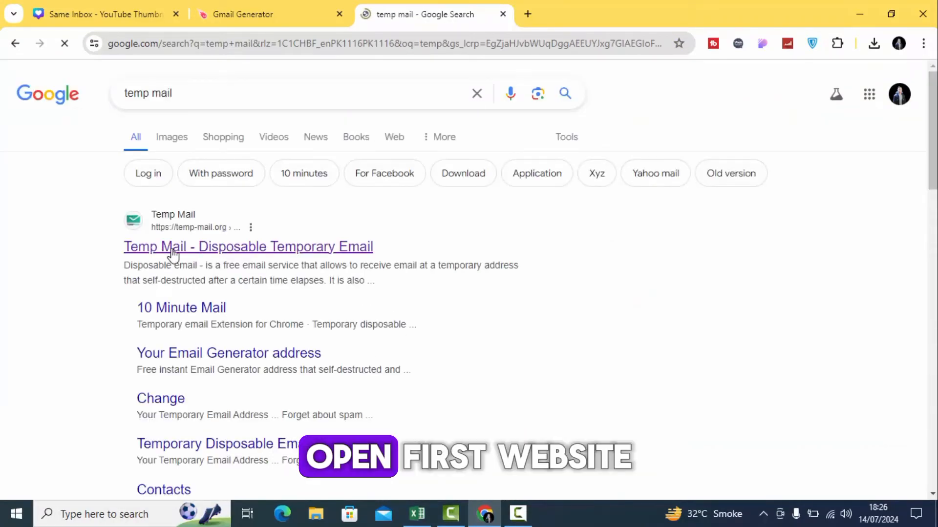
Get a disposable address on Temp Mail, check its empty inbox, then start a new tab.
left_click(247, 246)
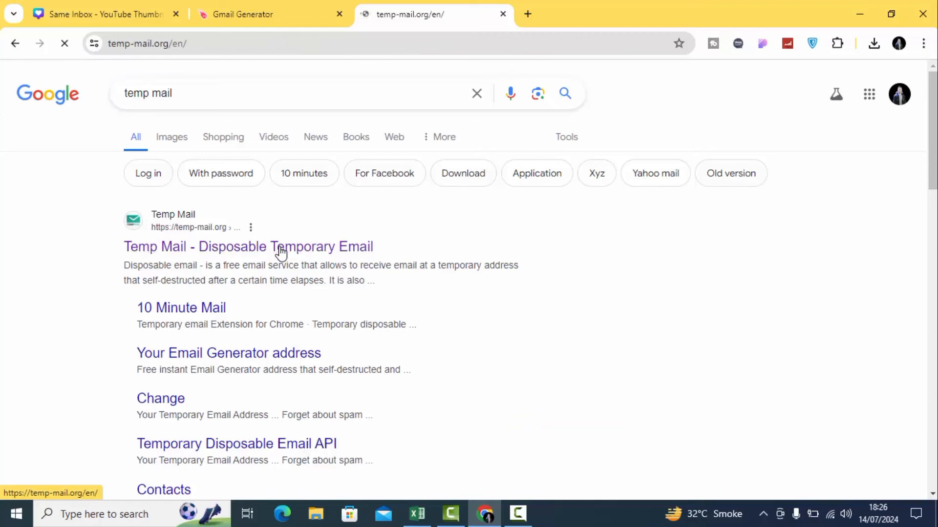
left_click(247, 246)
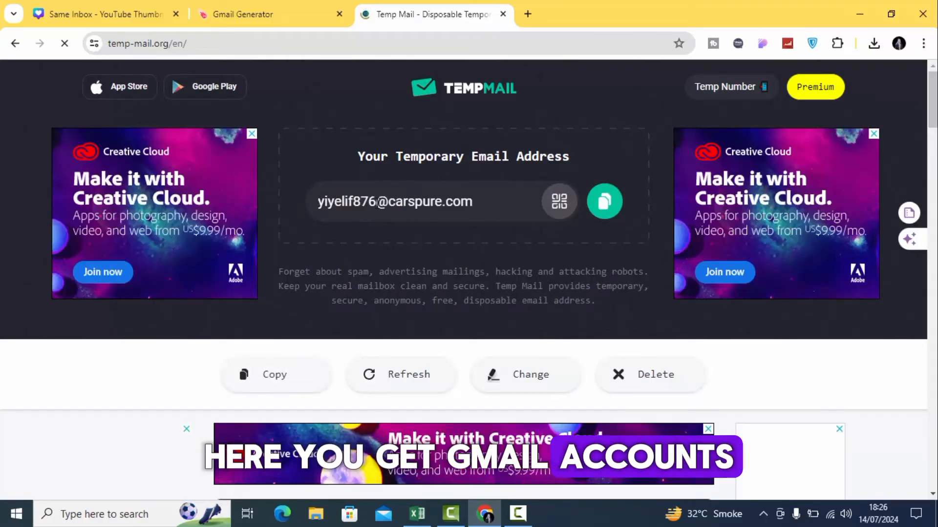
double_click(395, 202)
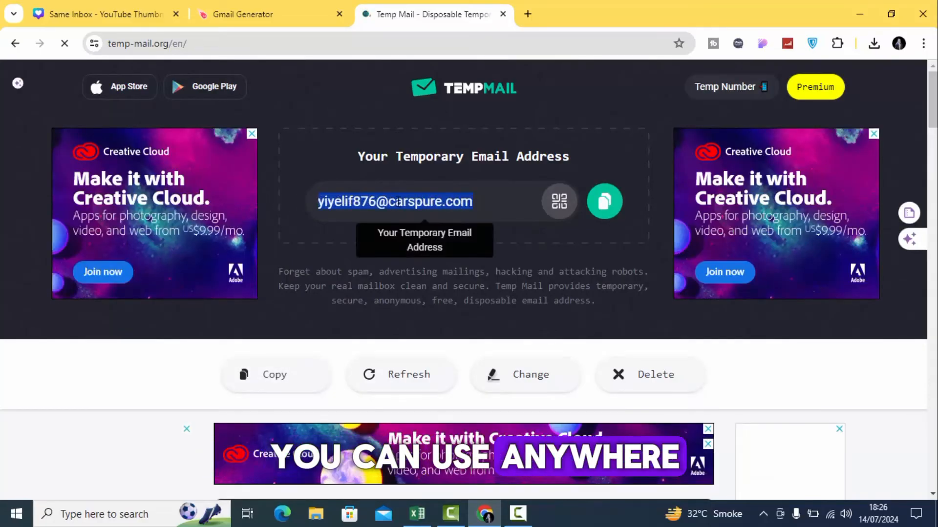
scroll("down", 3)
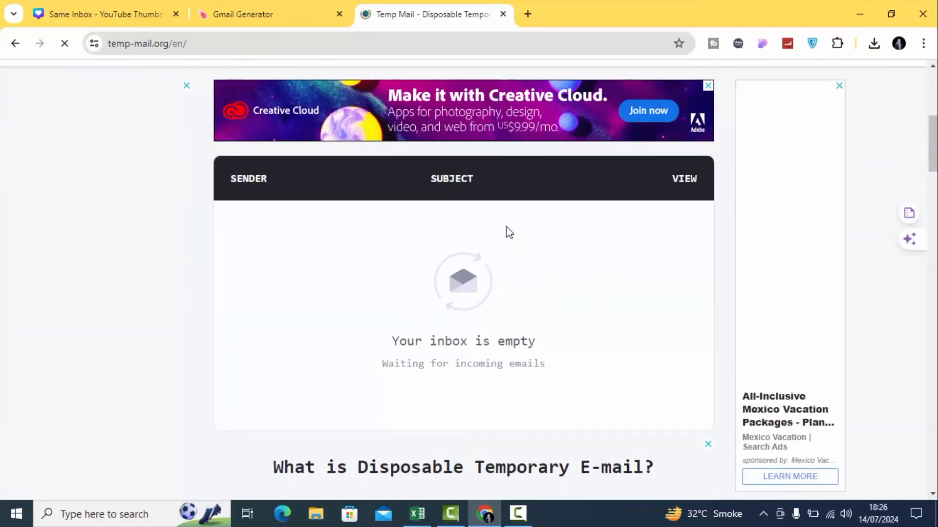
left_click(526, 13)
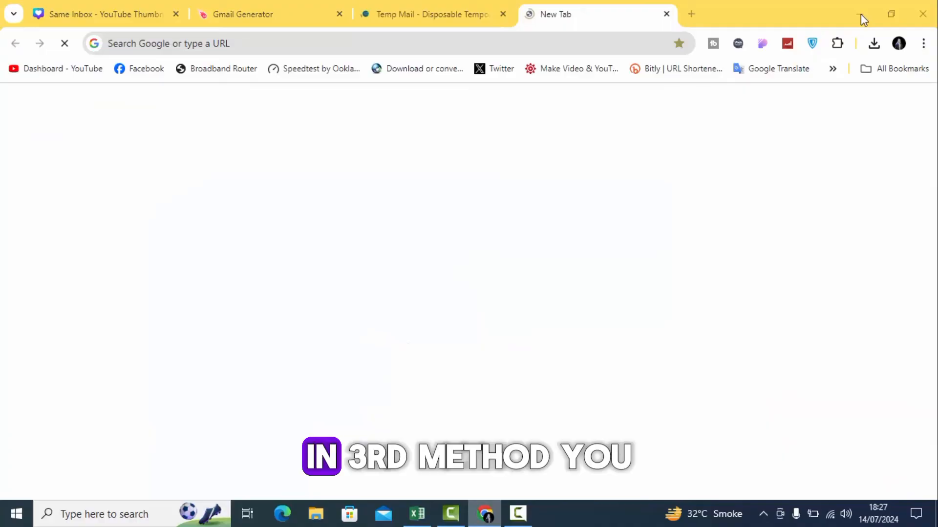
Show the 50 gmails workbook with its Gmail Accounts and Password columns and scroll through the list.
left_click(416, 513)
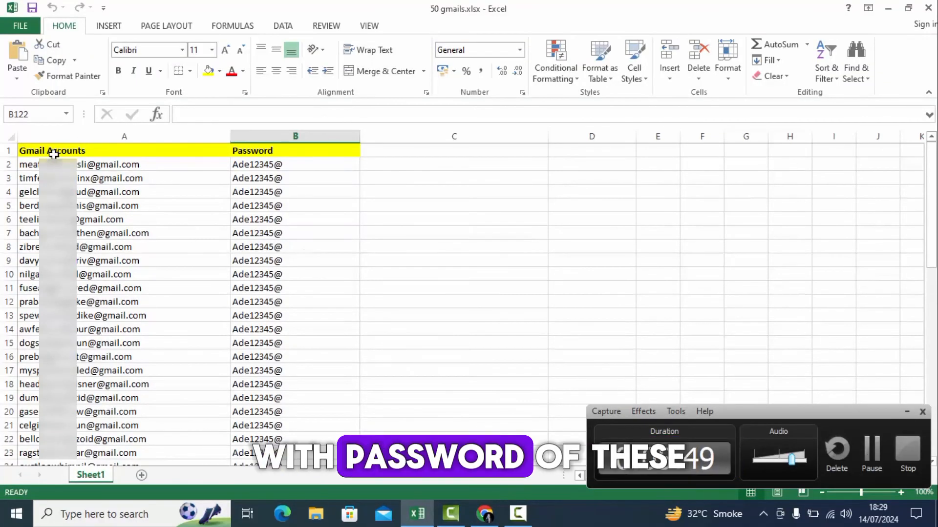
left_click(124, 150)
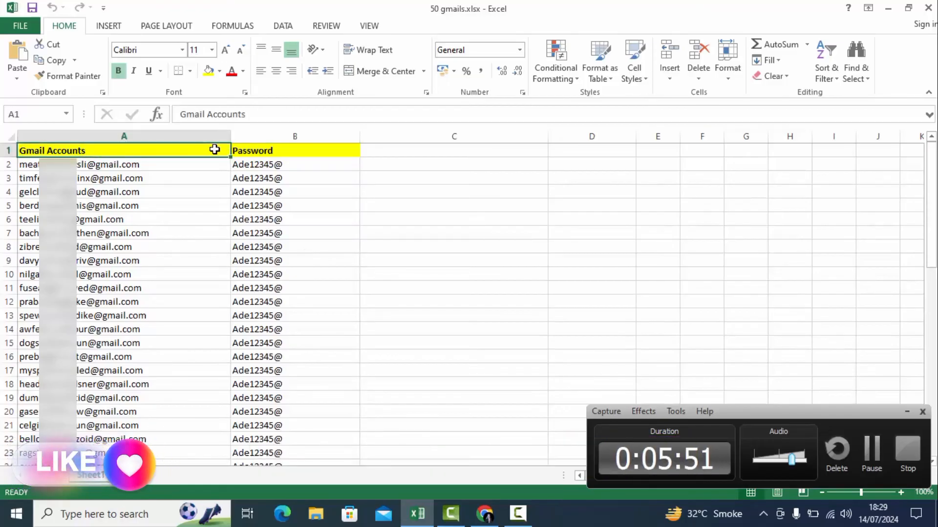
left_click(294, 150)
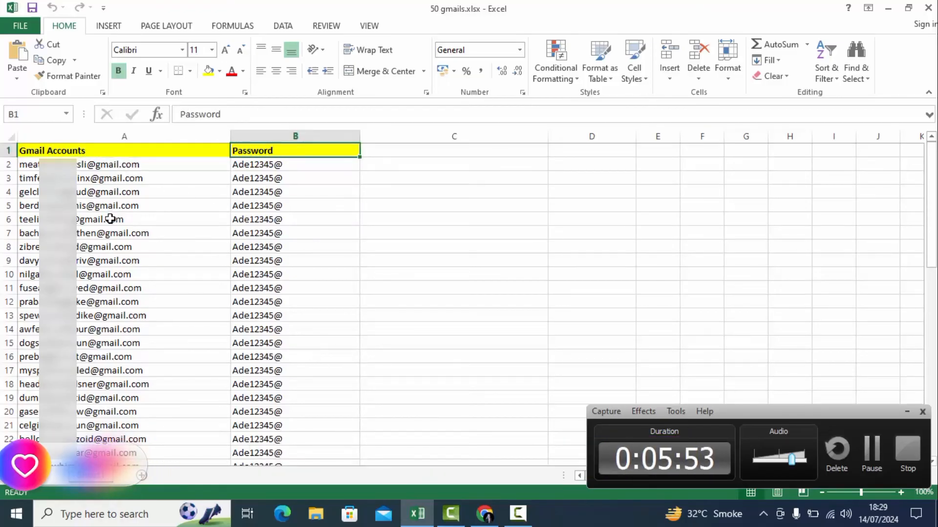
scroll("down", 3)
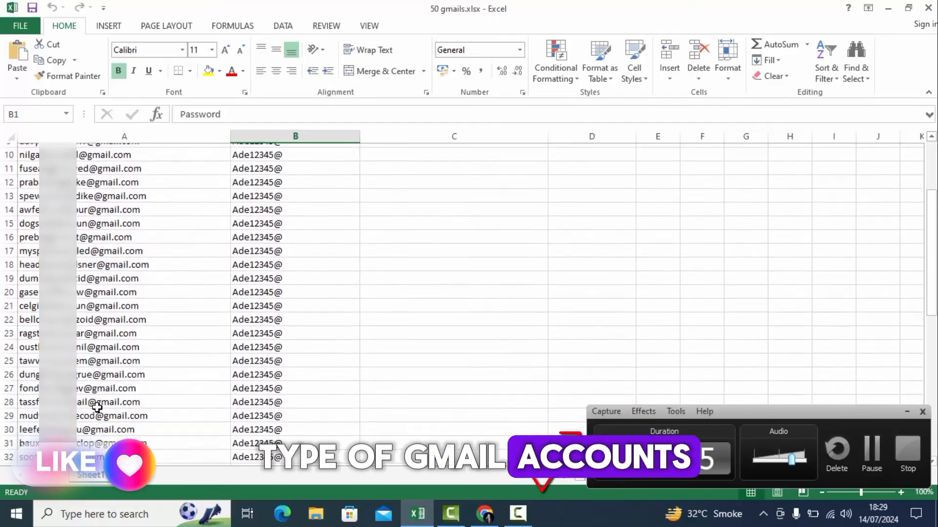
scroll("down", 3)
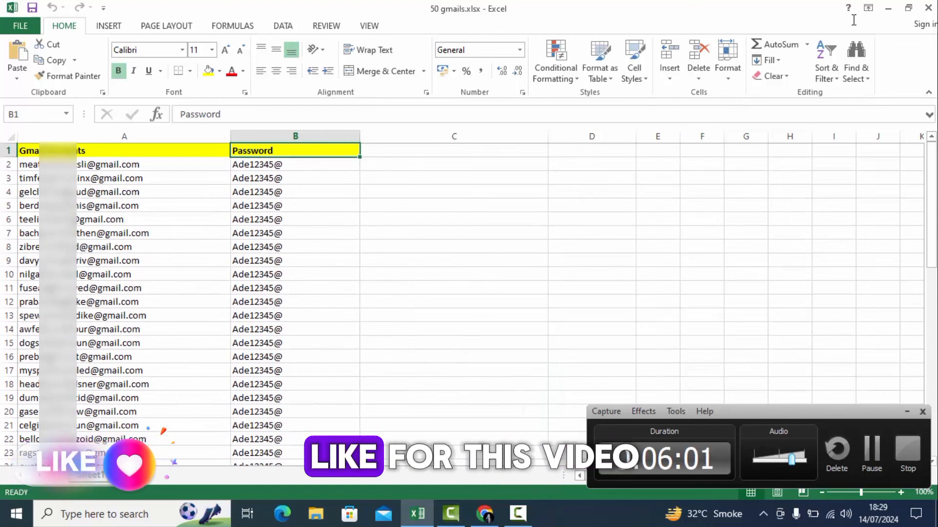
left_click(454, 193)
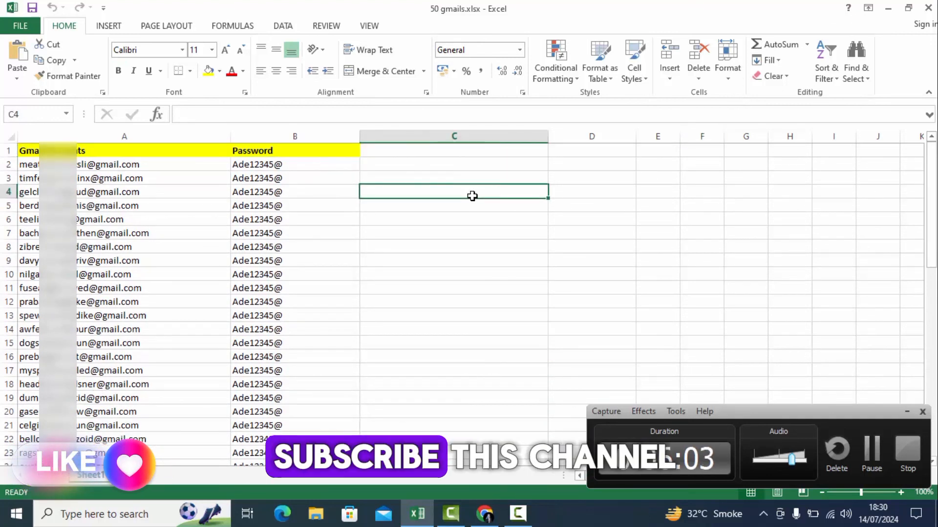